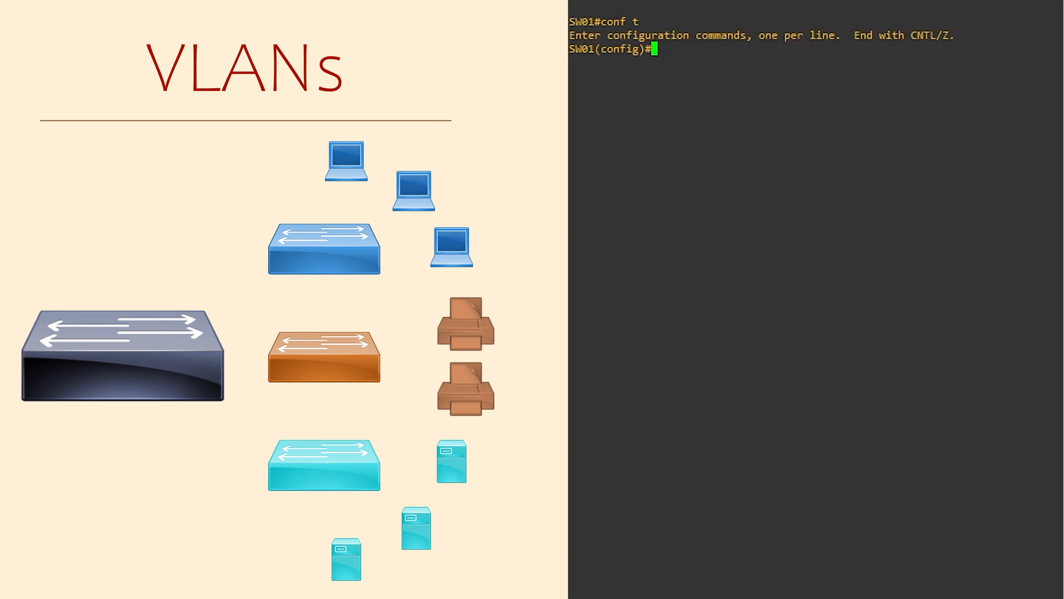
Create VLAN 10 Workstations, VLAN 20 Servers and VLAN 30 Printers, then exit configuration mode.
text(vlan 10)
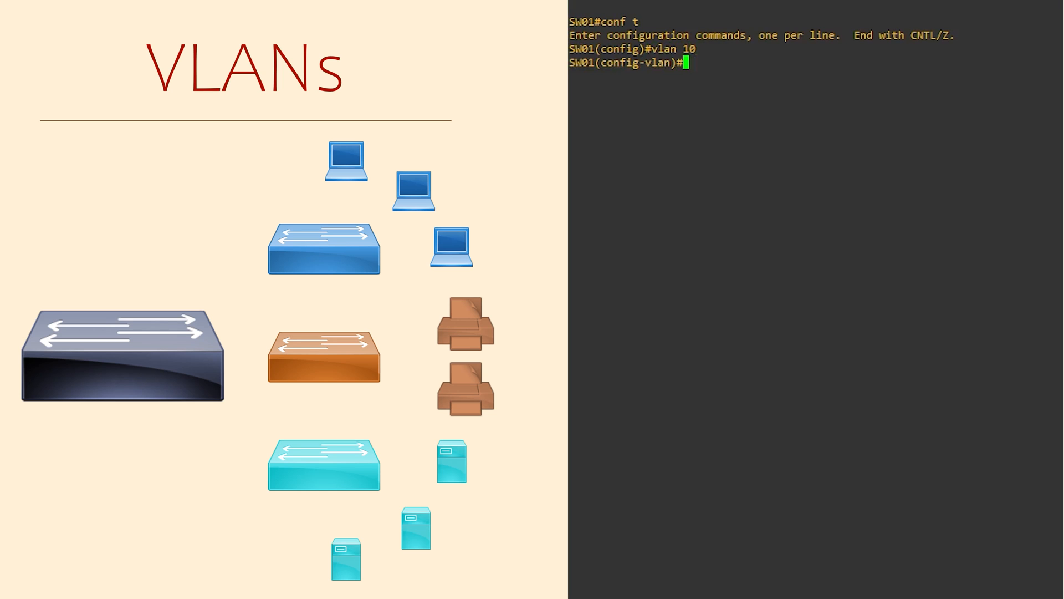
text(name Workstations)
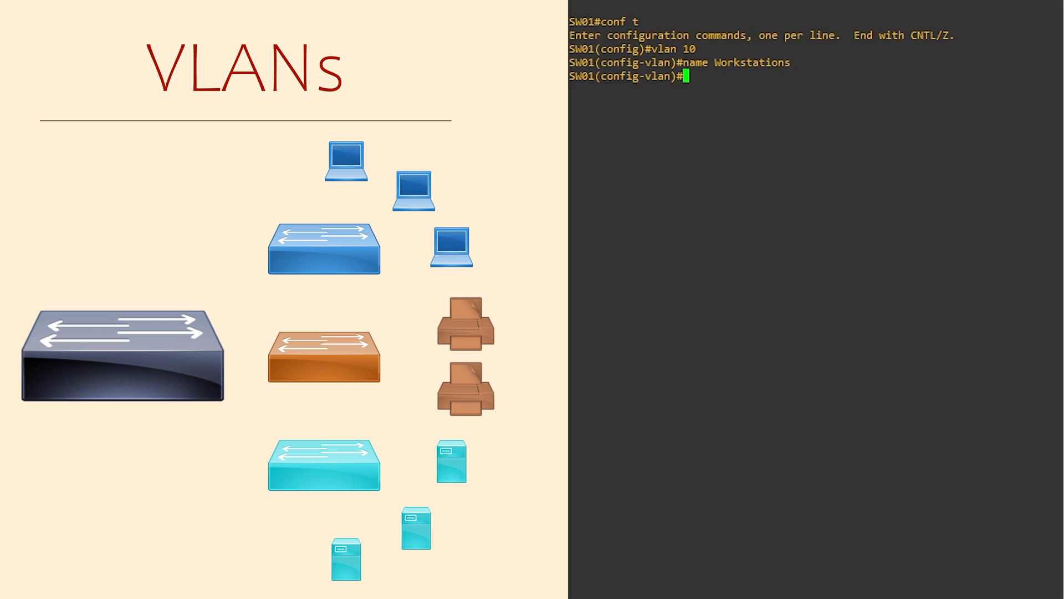
text(vlan 20)
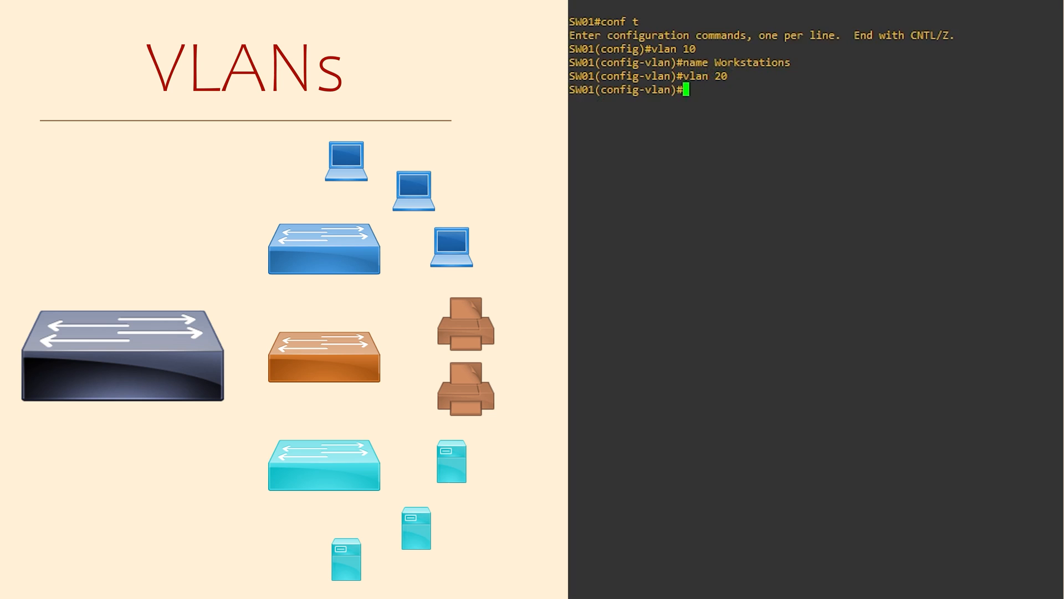
text(name)
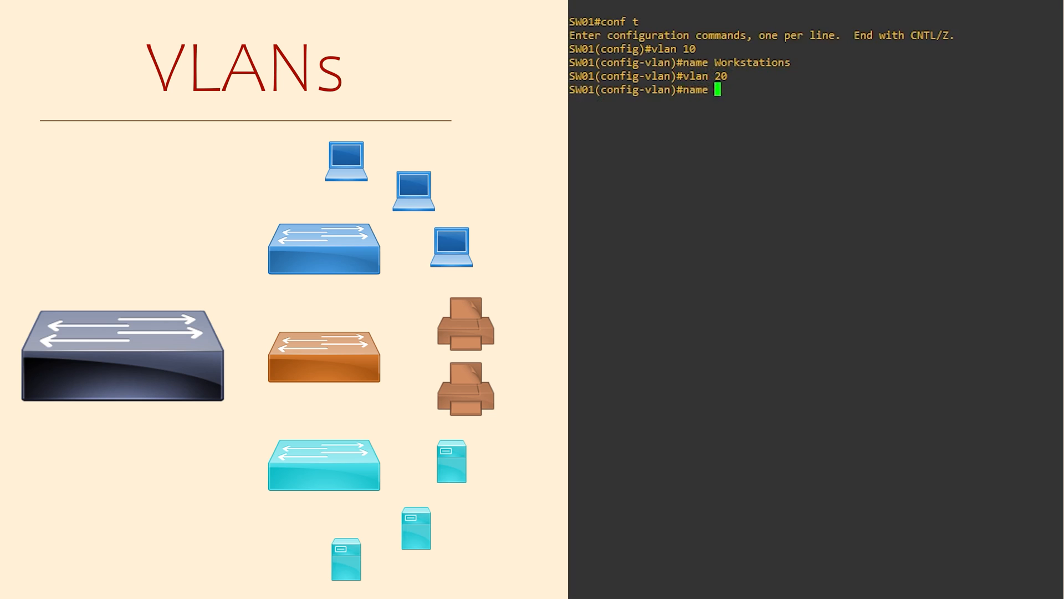
text(Servers)
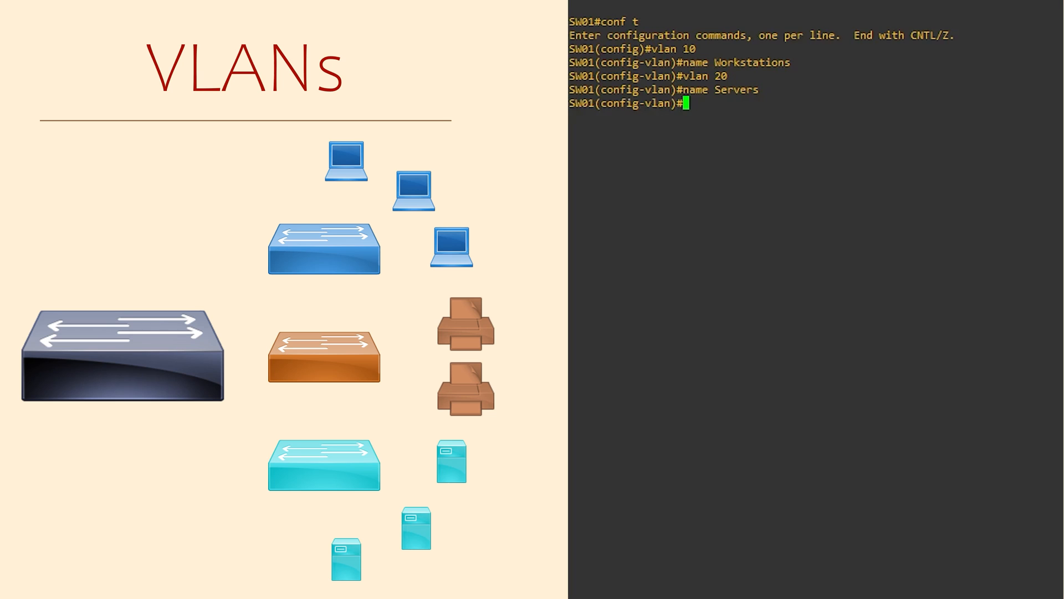
text(vlan 30)
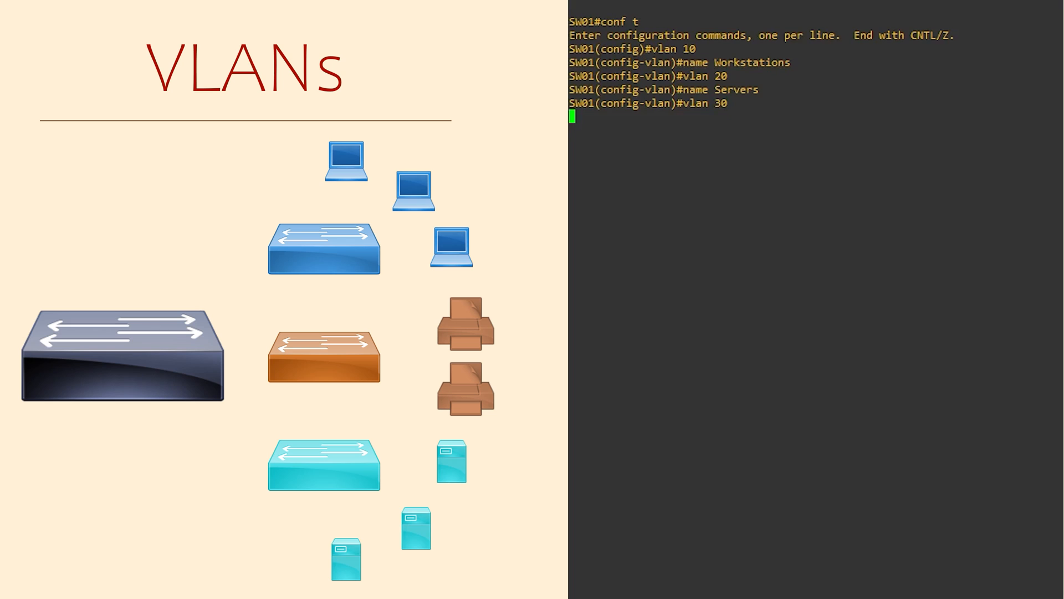
text(name P)
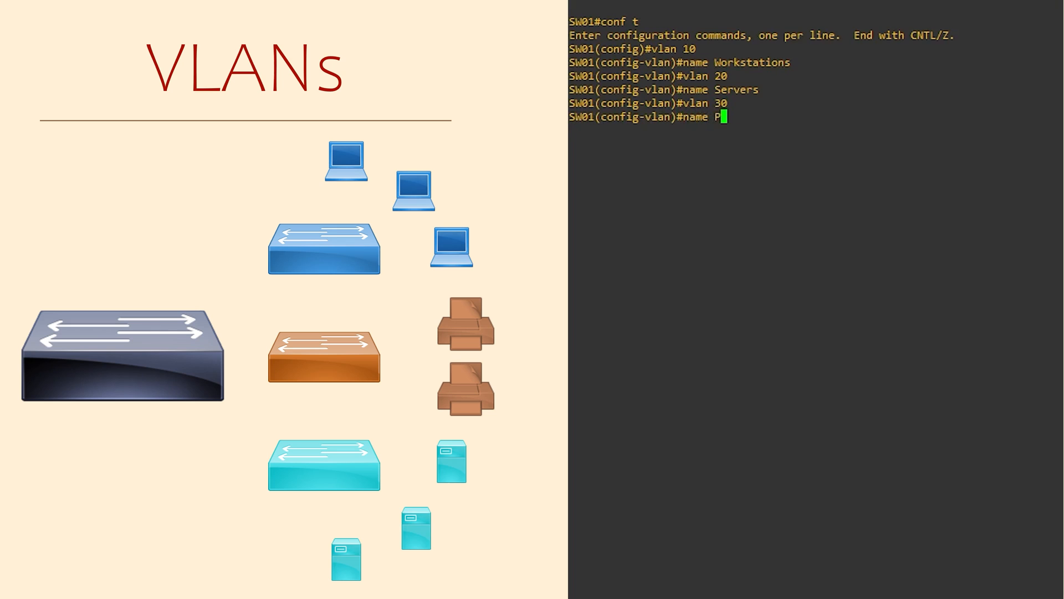
text(rinters)
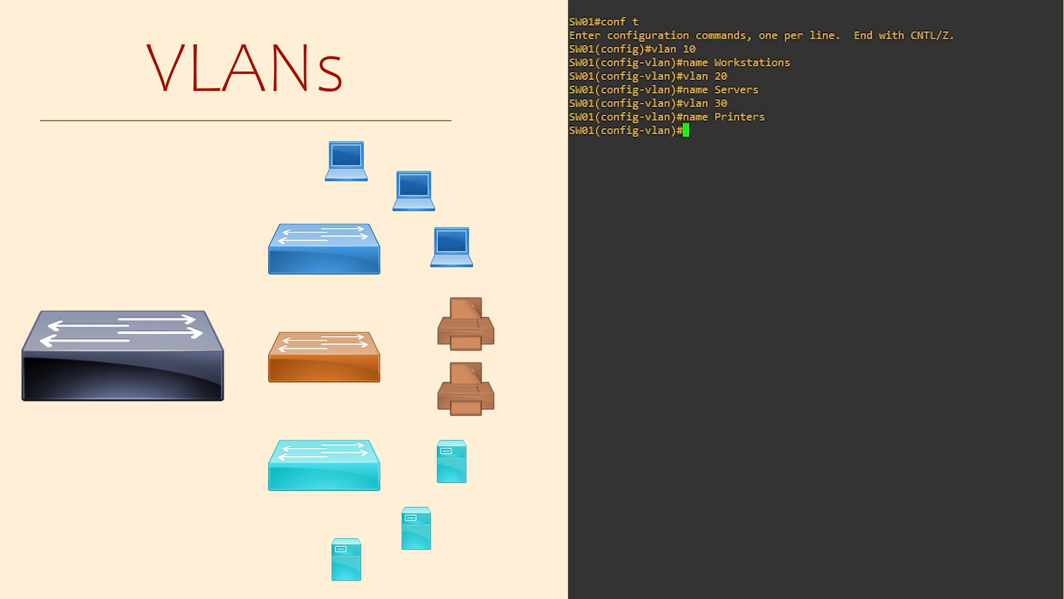
key(ctrl+z)
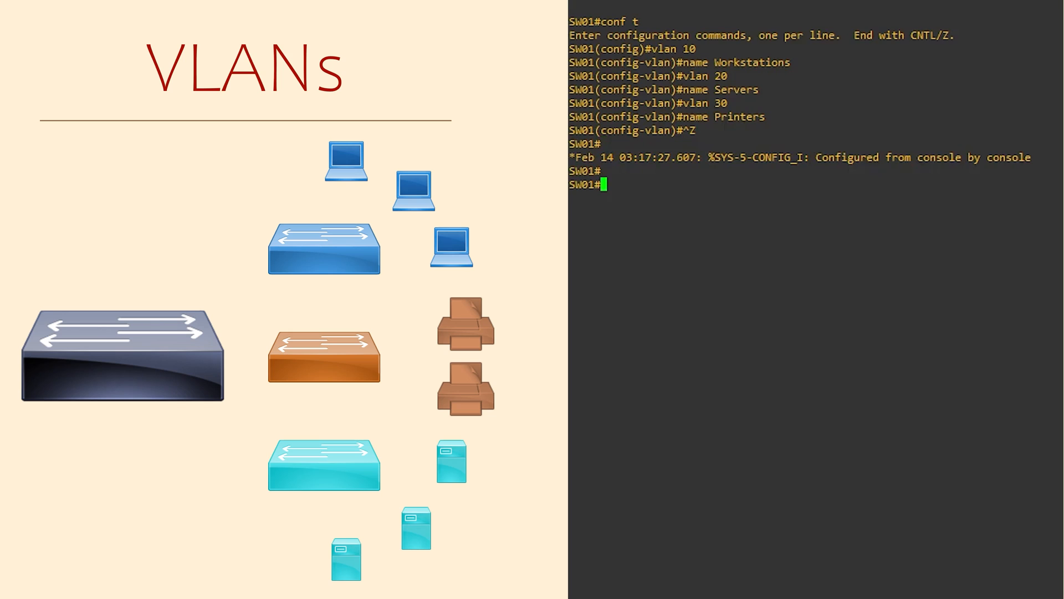
Type the 'show vlan' command at the SW01# prompt.
text(show vlan)
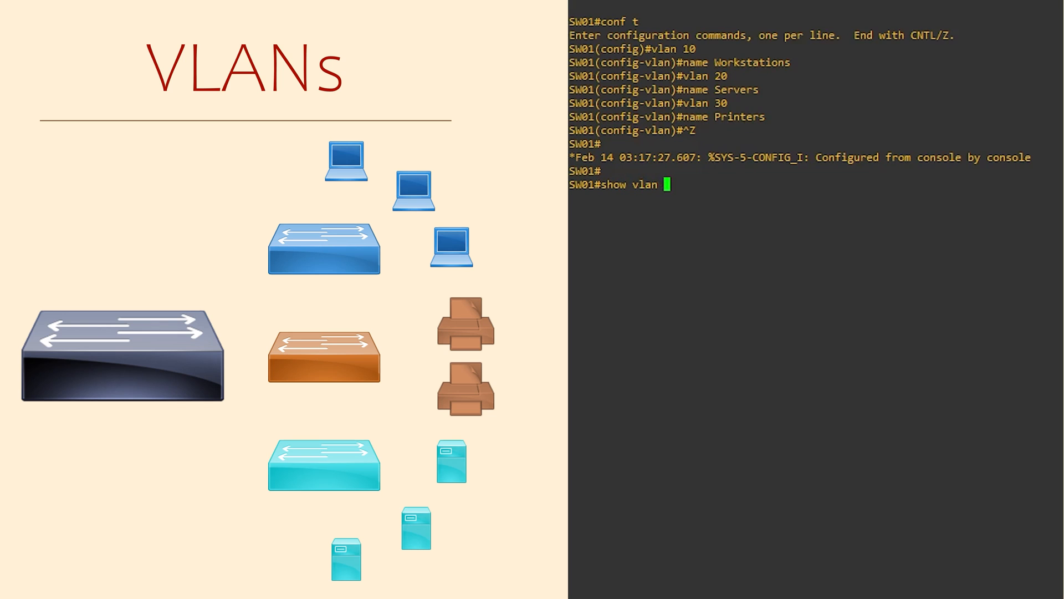